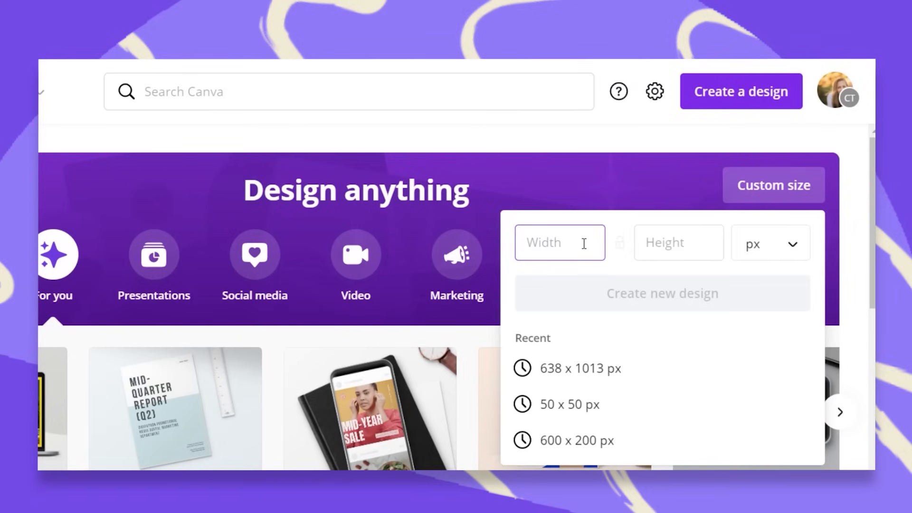
- Create a custom 638 × 1013 px blank design for the vertical ID card
text(6)
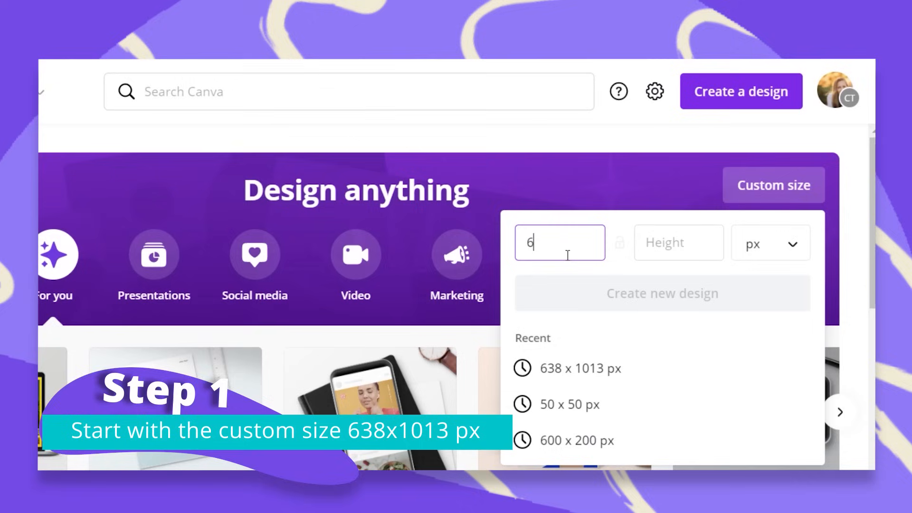
click(678, 243)
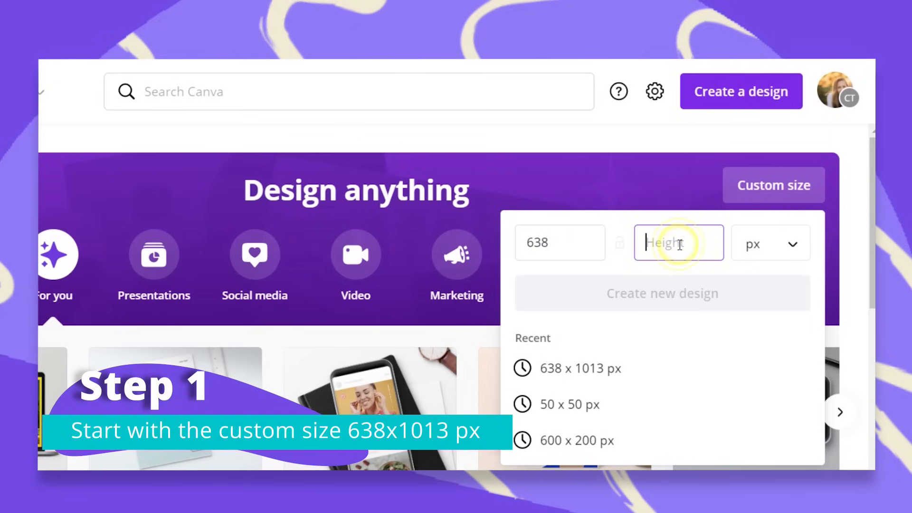
text(1013)
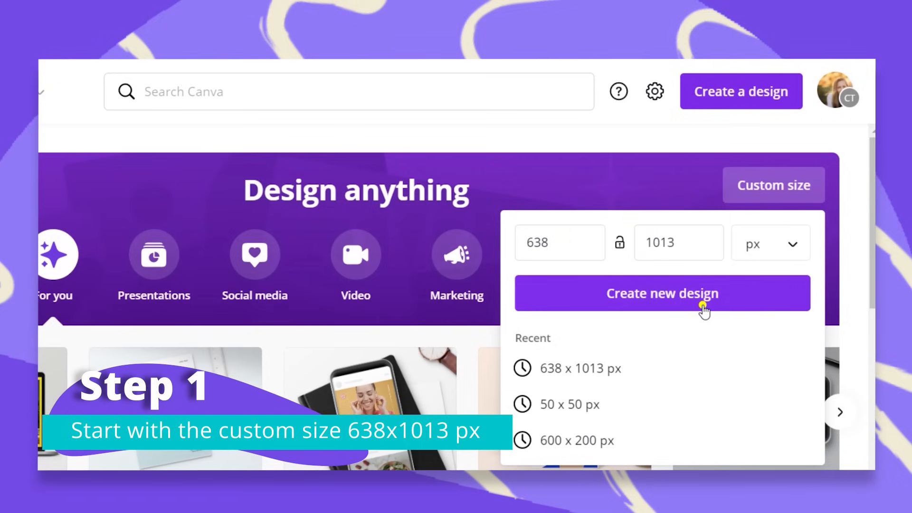
click(662, 293)
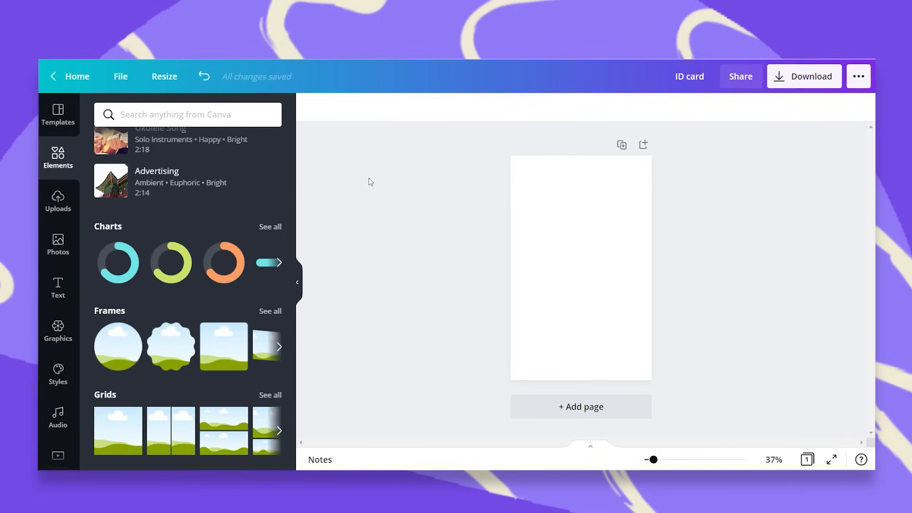
- Add a circular photo frame from Elements to the upper middle of the card
click(186, 115)
text(Frames)
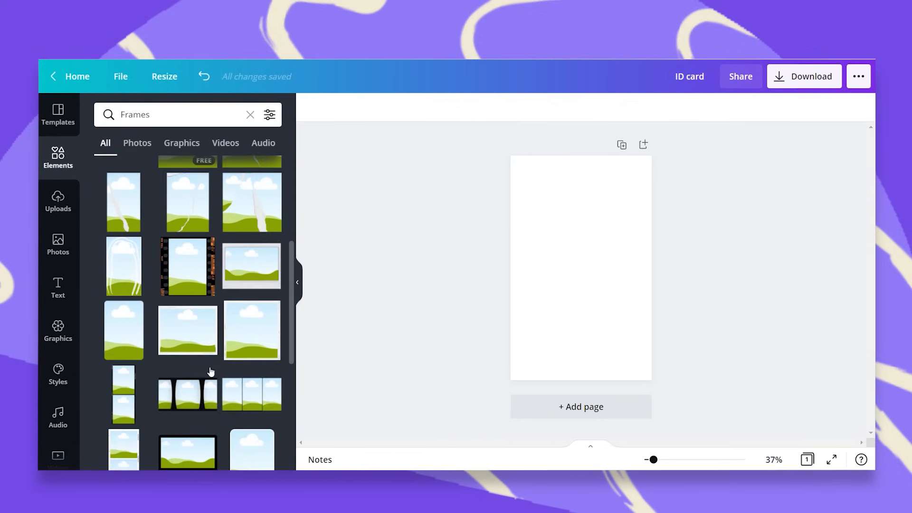
scroll(down, 3)
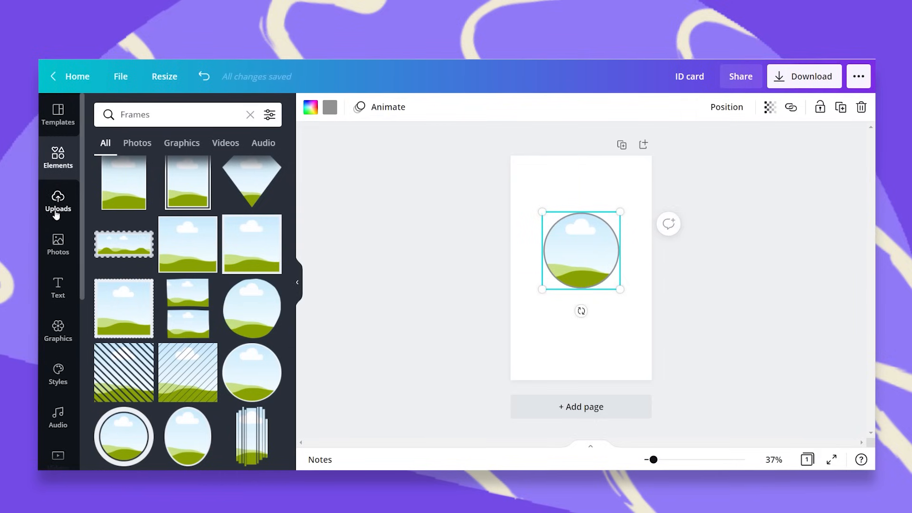
click(58, 244)
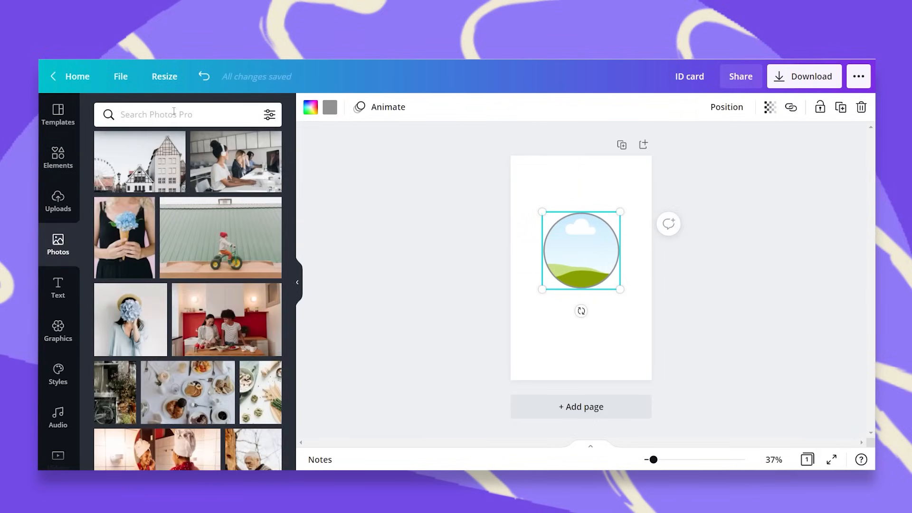
- Fill the frame with a 'woman portrait' stock photo and colour its border green
text(woman portrait)
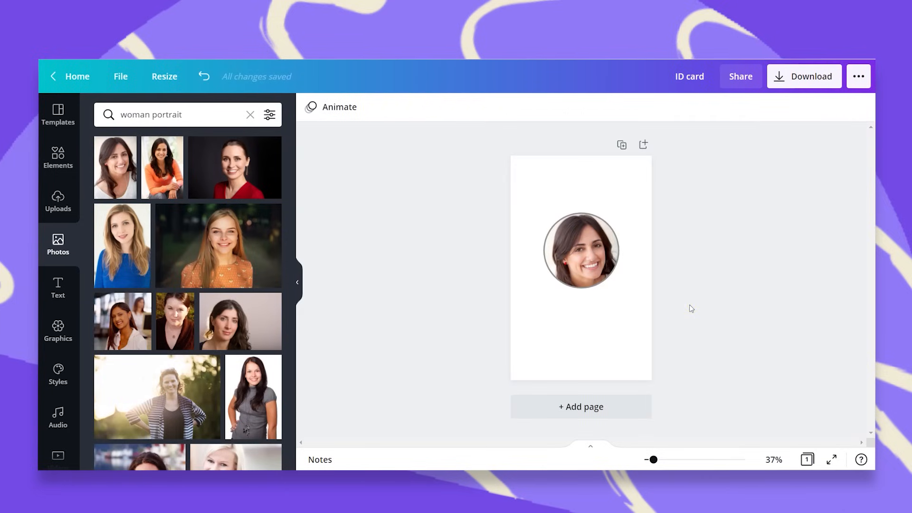
click(580, 250)
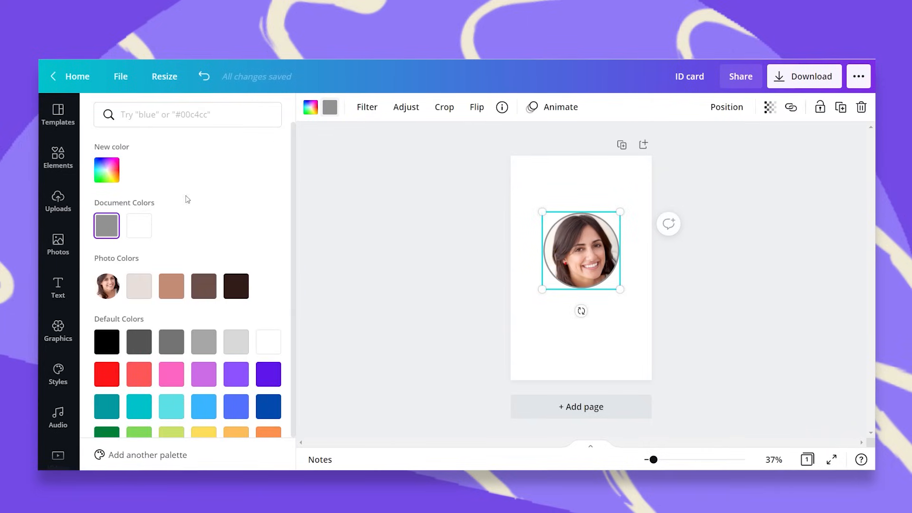
mouse_move(203, 341)
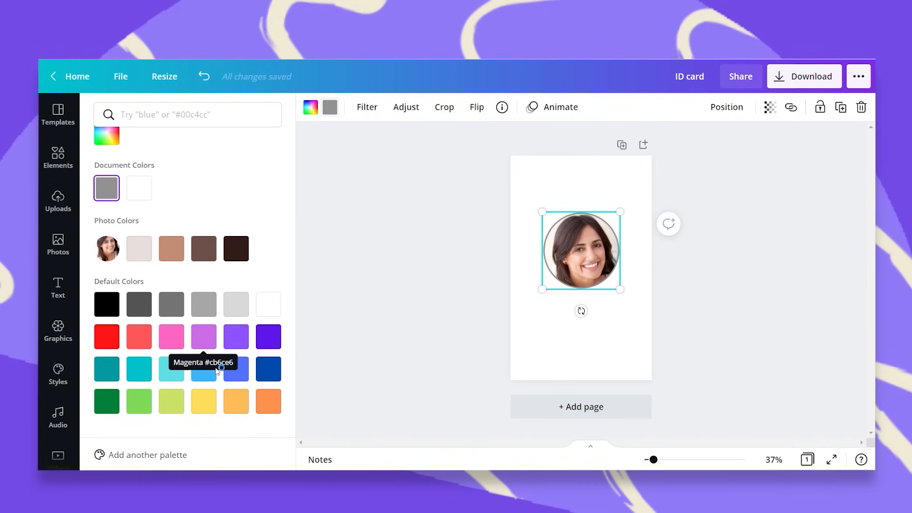
click(108, 401)
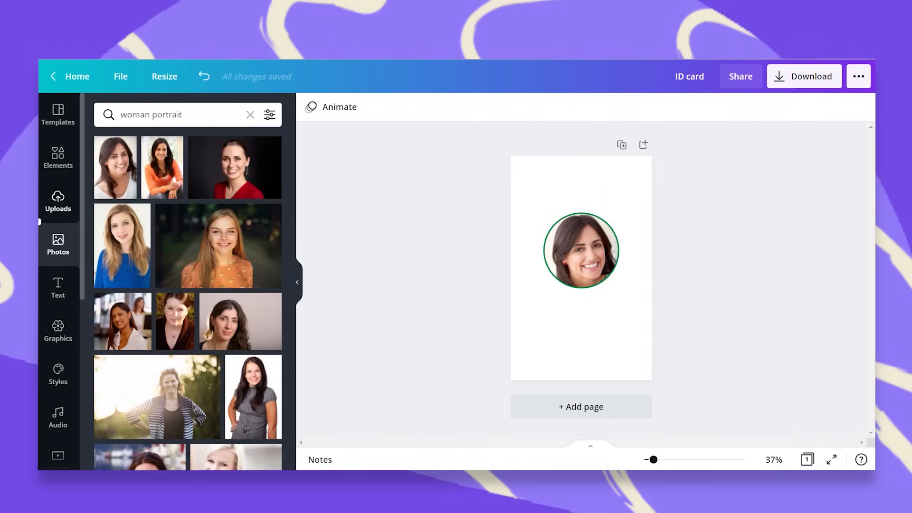
click(58, 286)
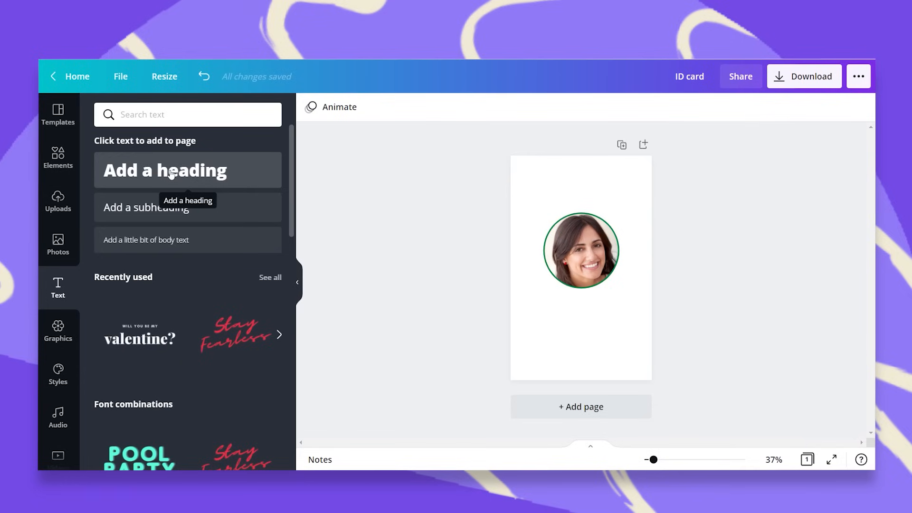
- Add a heading reading 'Hana Smith' beneath the portrait
click(164, 170)
text(H)
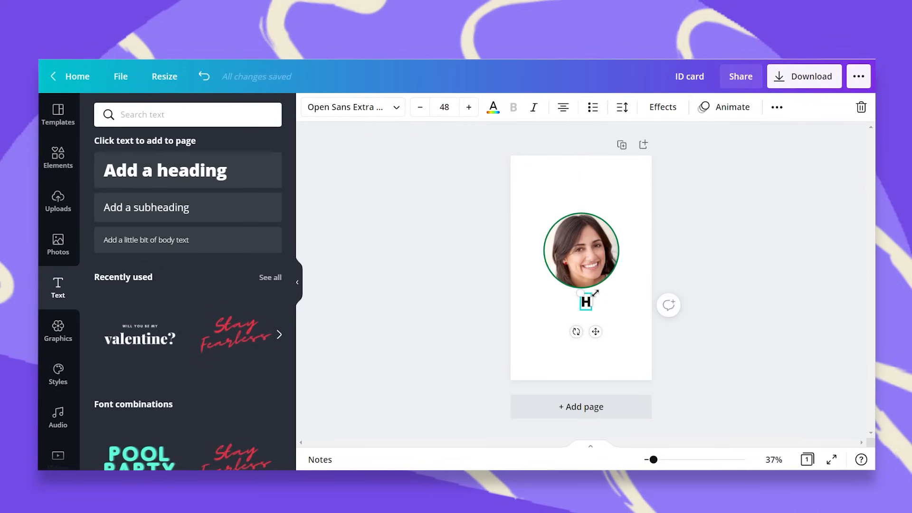
text(ana Smith)
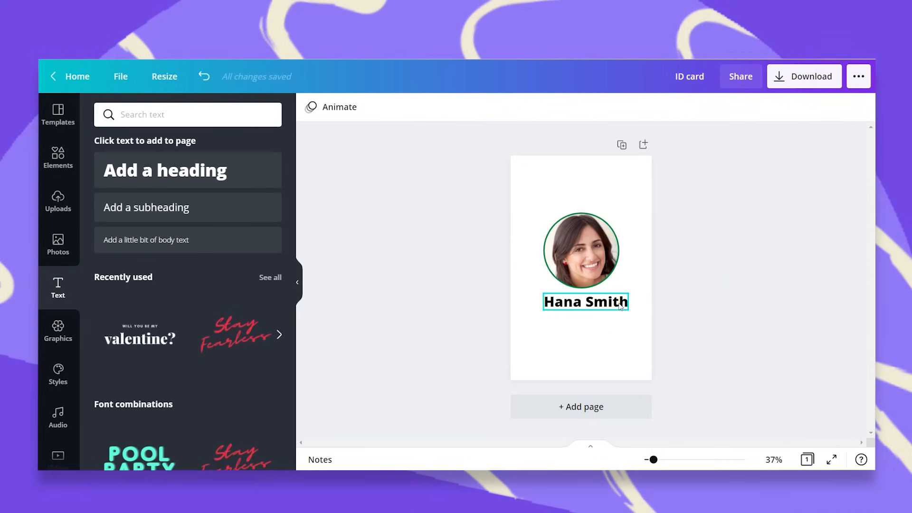
click(585, 302)
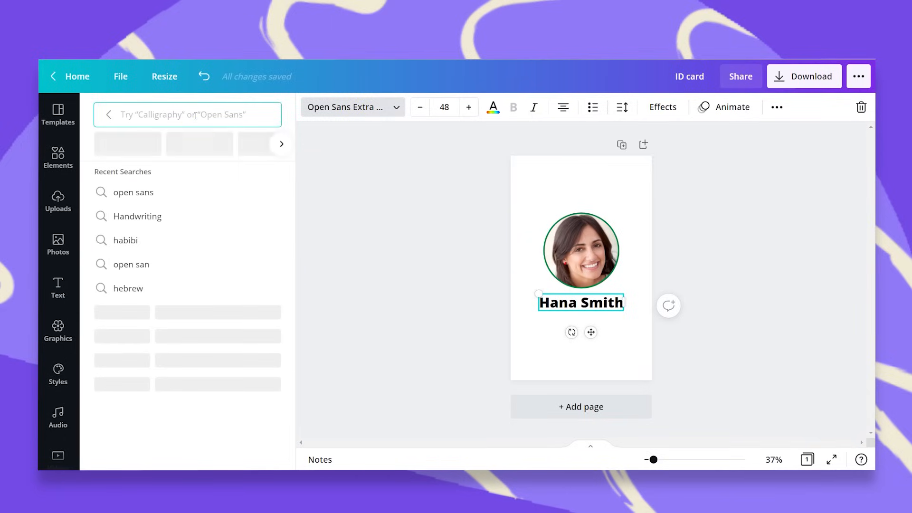
- Set the name in Open Sans and make it bold
text(open sans)
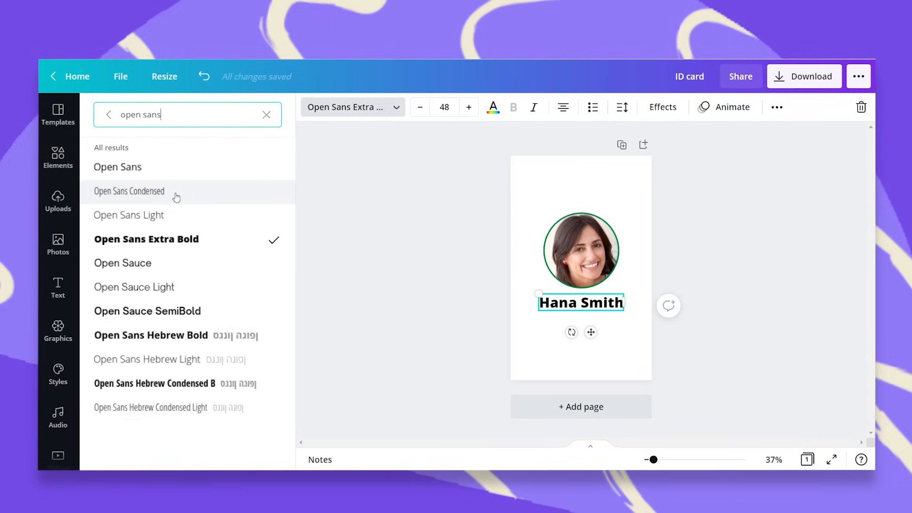
click(117, 167)
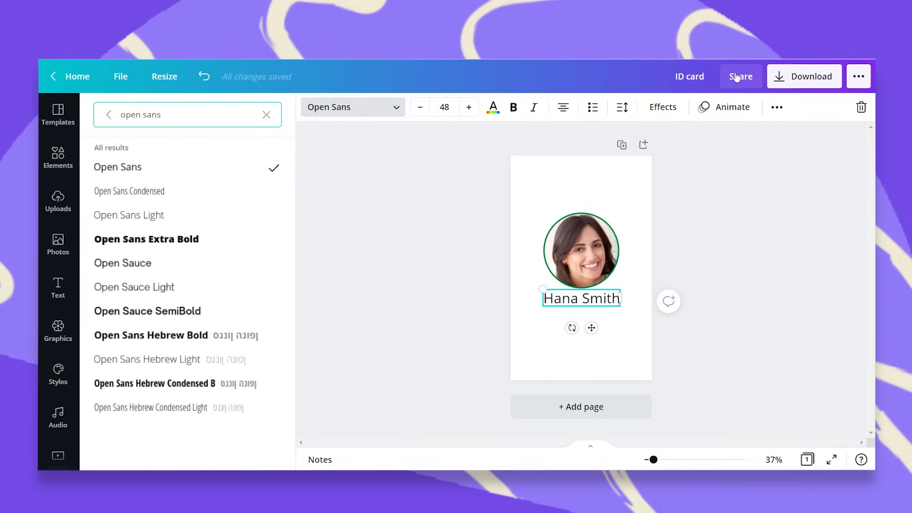
click(776, 108)
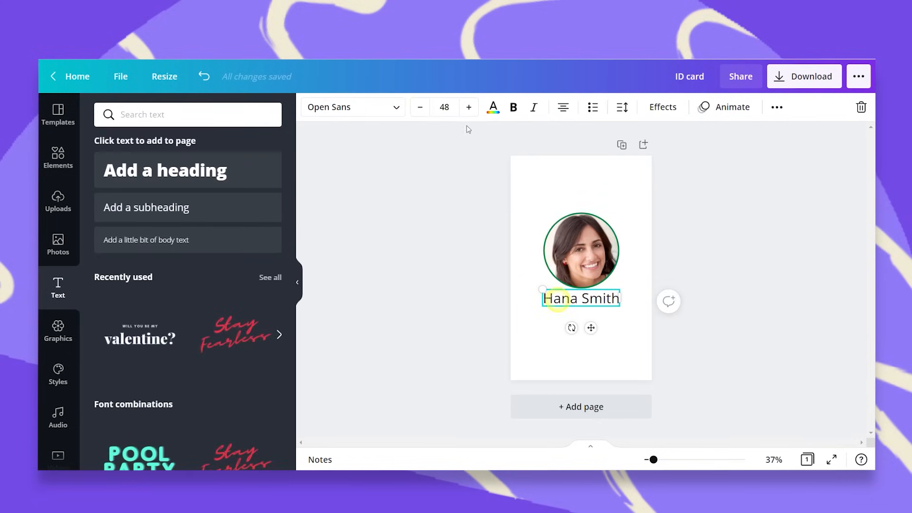
click(580, 250)
text(V)
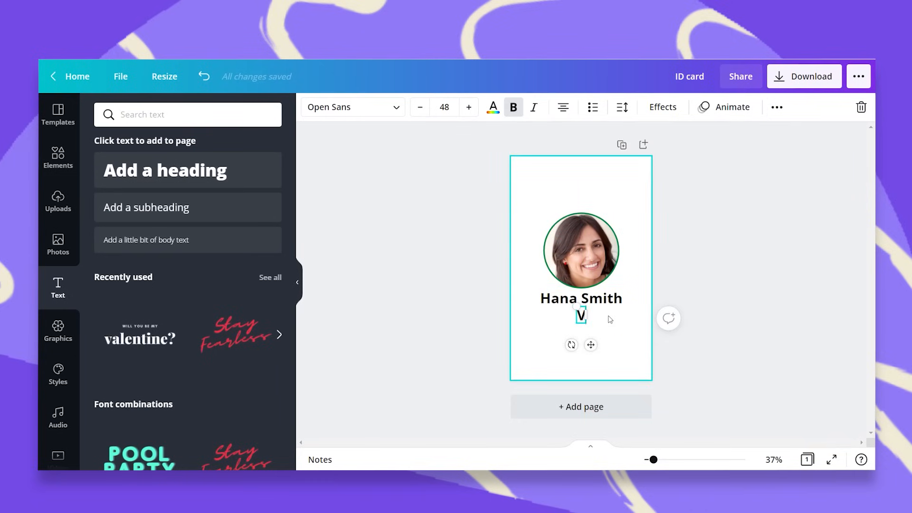
- Add a 'Volunteer' title under the name and reduce its size to 36
text(olunteer)
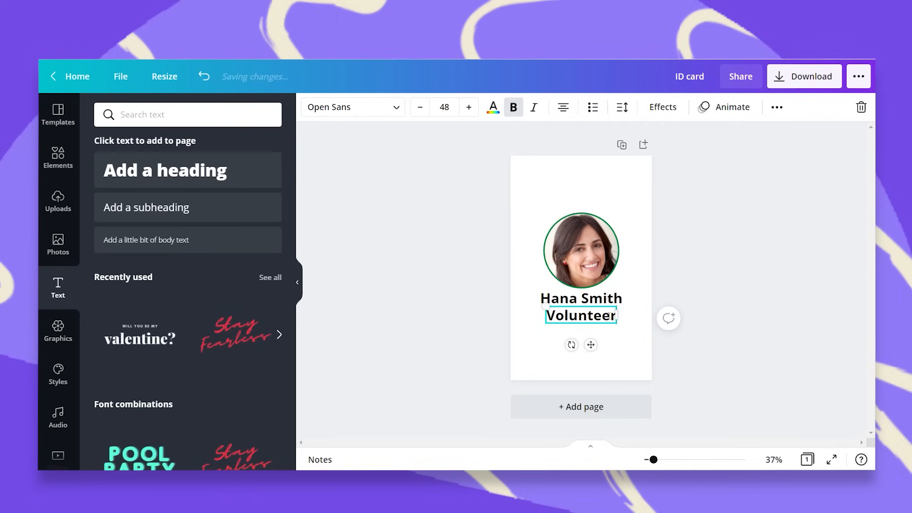
click(348, 108)
text(open sans)
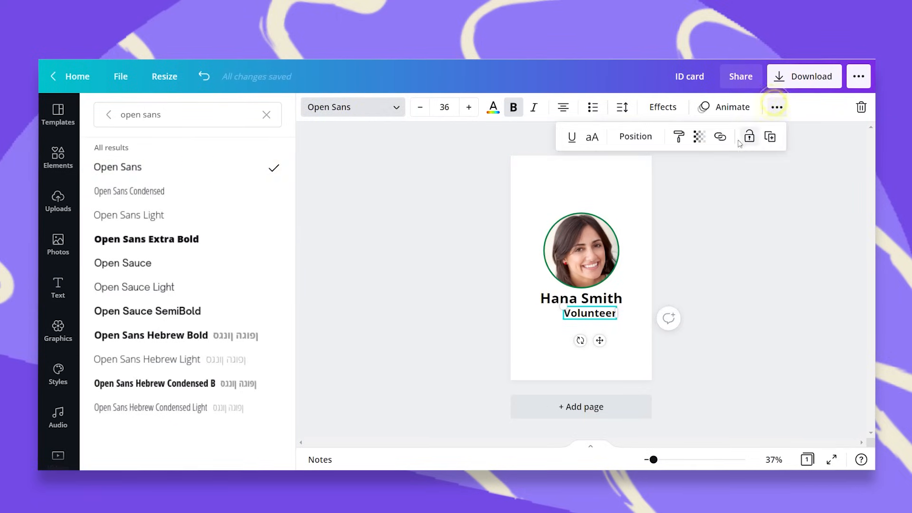
click(636, 136)
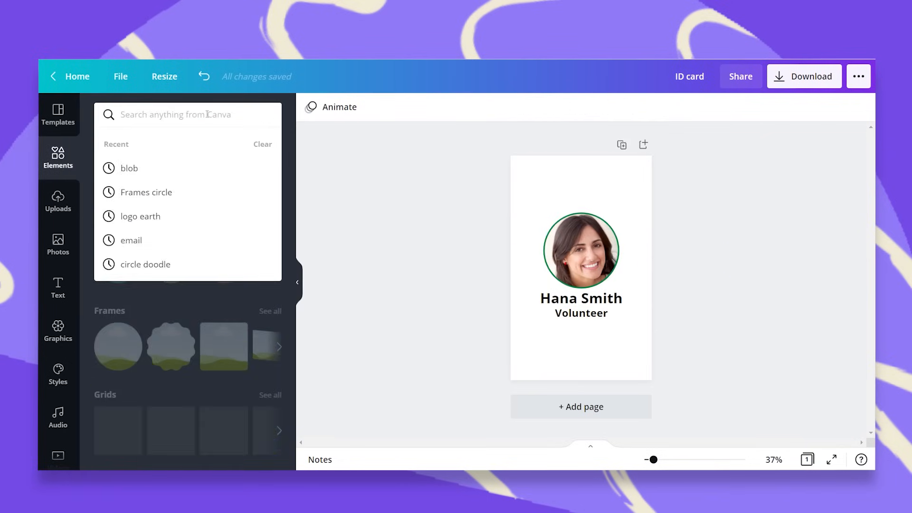
- Add phone and email contact lines with icons and place a resized logo above the portrait
text(phone)
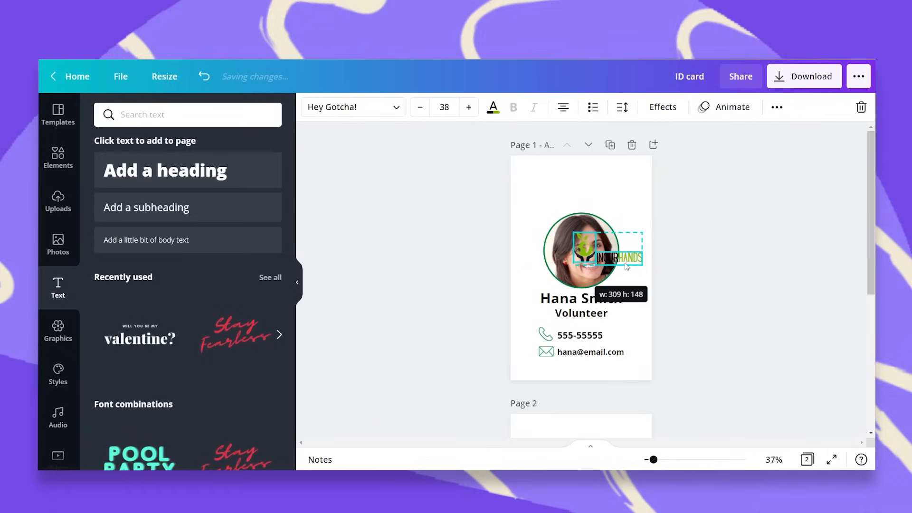
drag(602, 258, 581, 191)
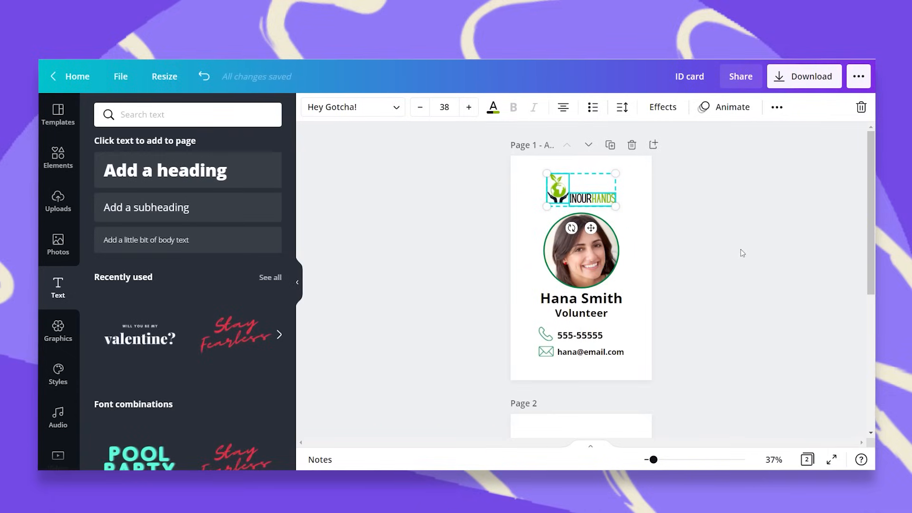
click(715, 249)
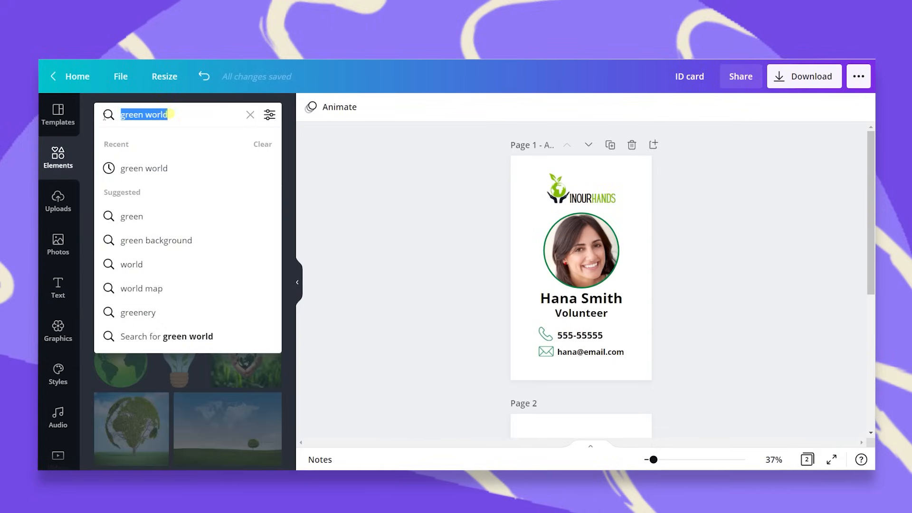
- Add a blob shape from Elements and recolour it black and green
text(BLOB)
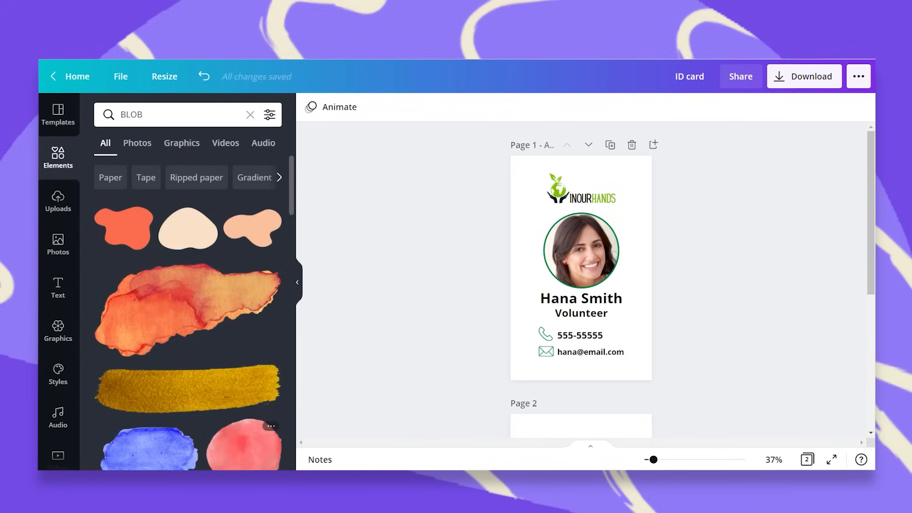
click(123, 227)
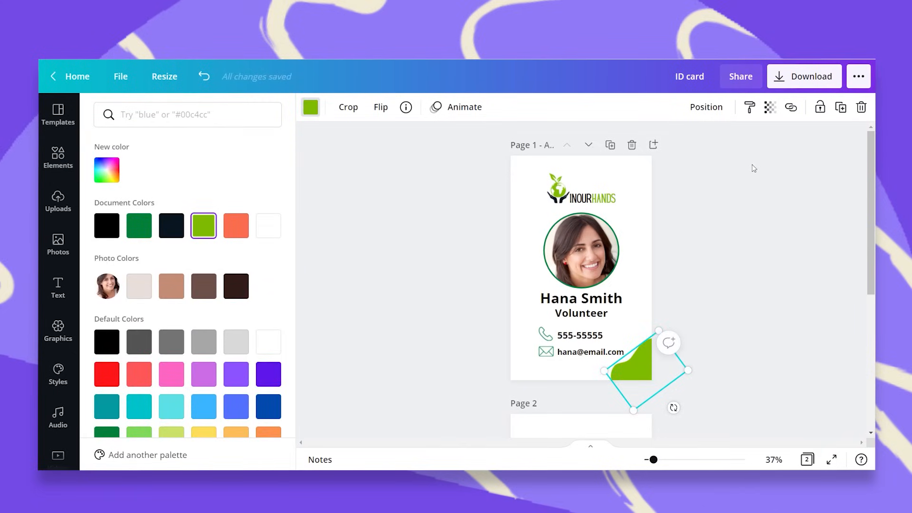
click(106, 226)
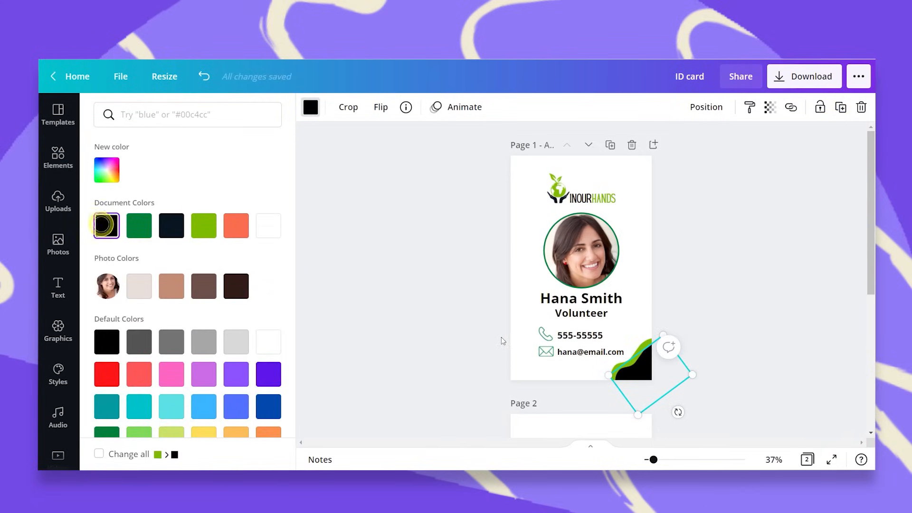
- Send the blob behind the content and duplicate it into the opposite corner
click(706, 108)
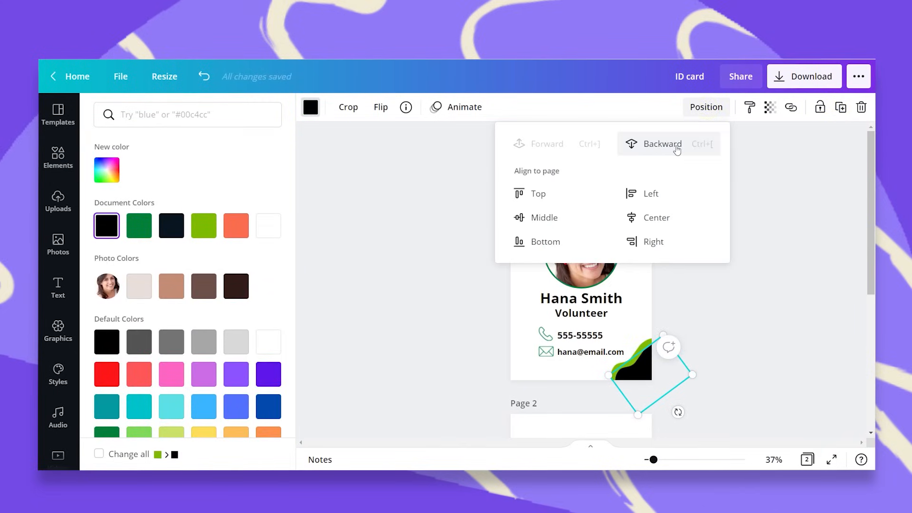
click(660, 143)
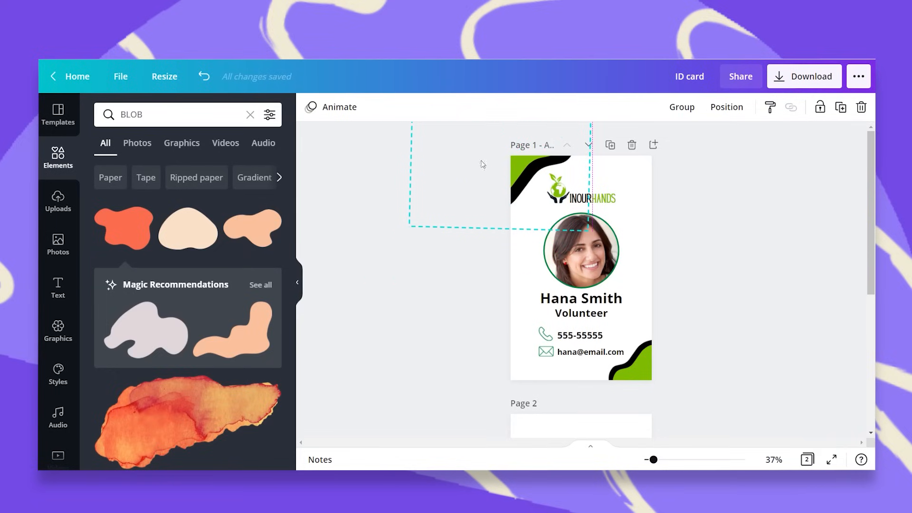
click(771, 274)
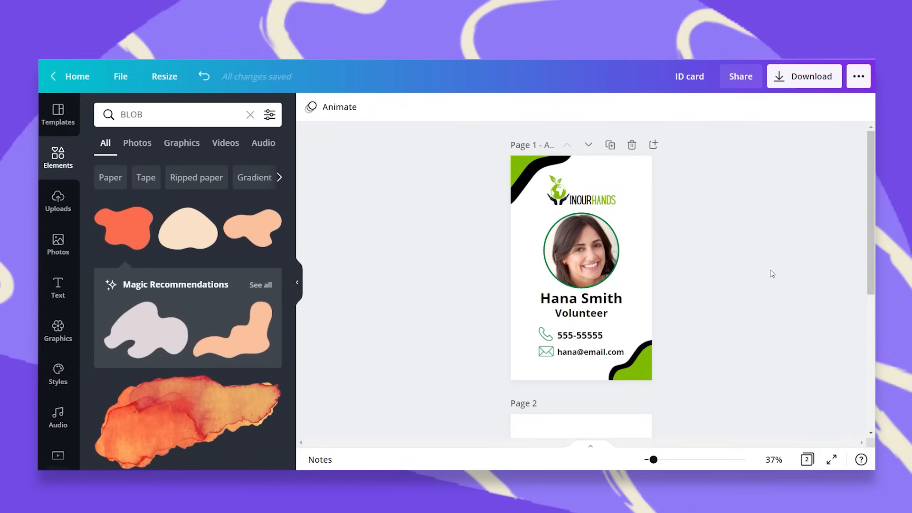
mouse_move(784, 247)
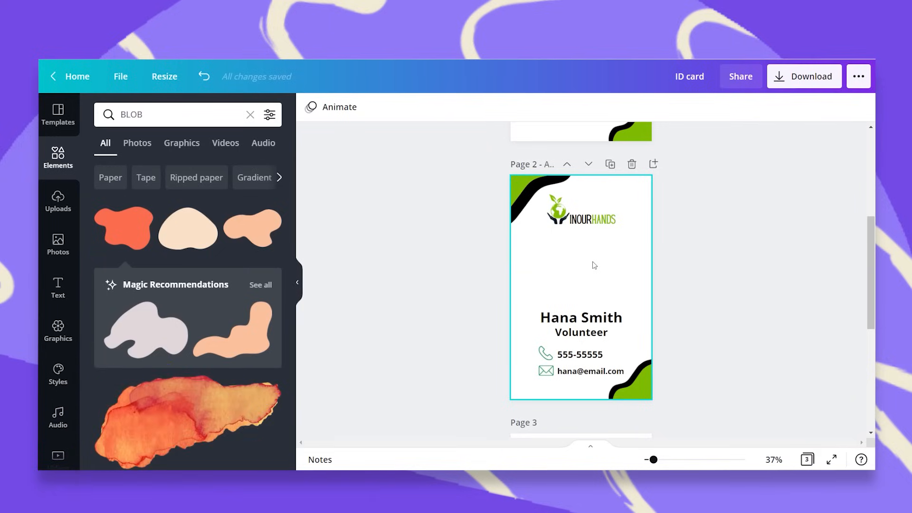
mouse_move(615, 275)
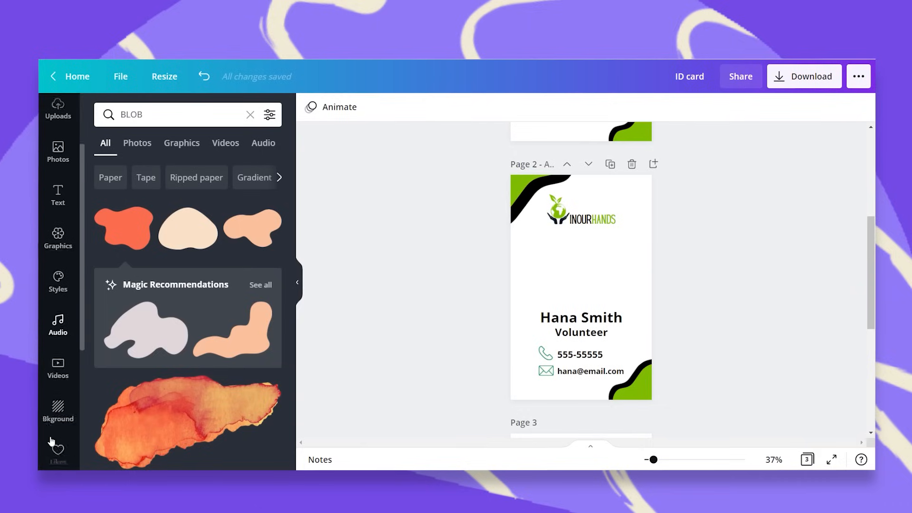
scroll(down, 3)
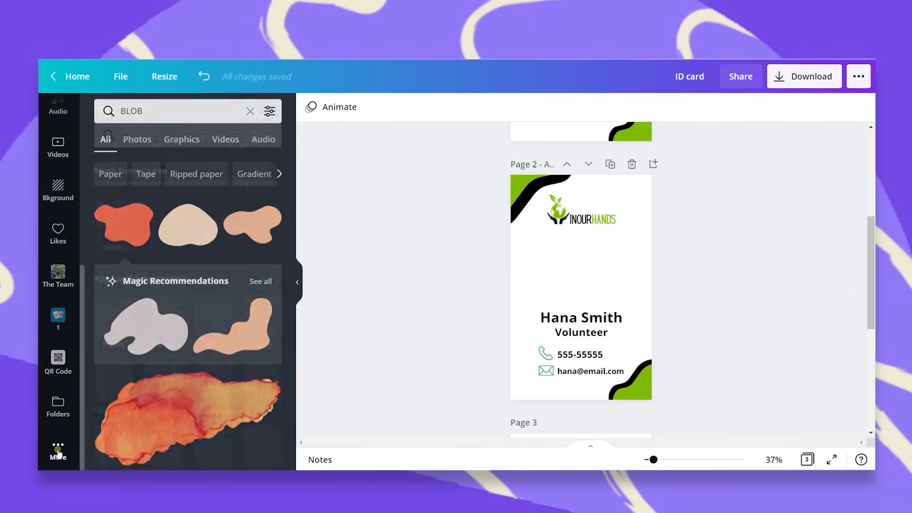
click(58, 362)
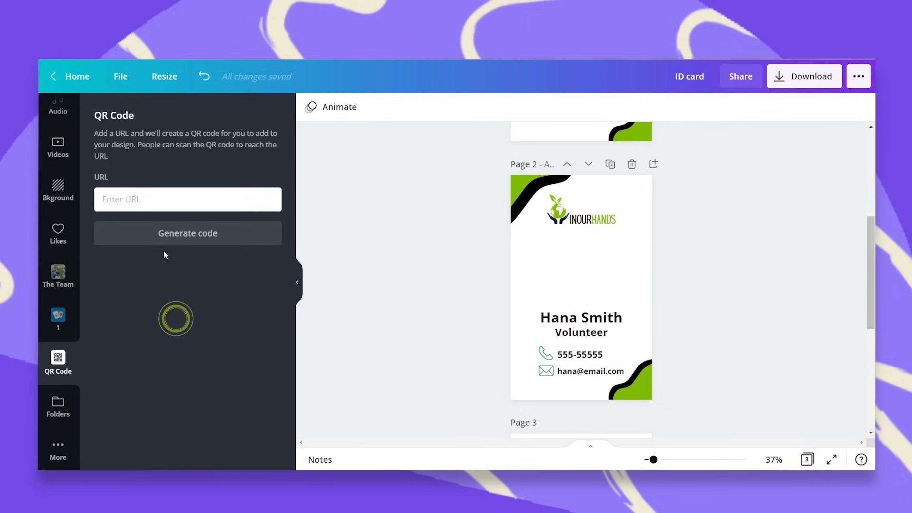
text(WWW.INOURHANDS)
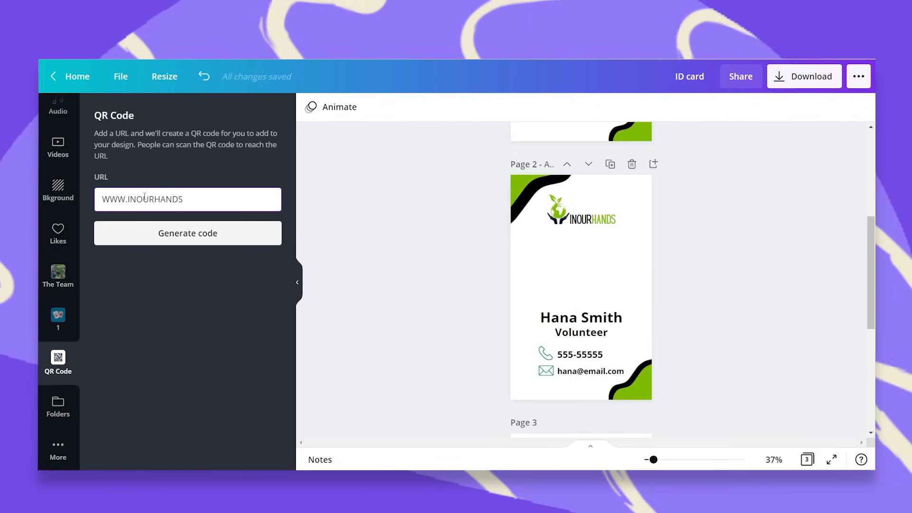
text(.COM)
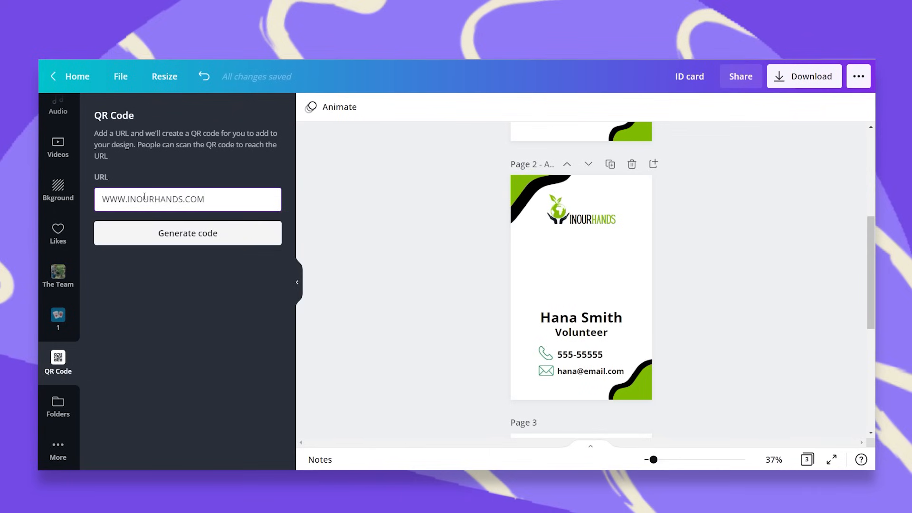
click(187, 233)
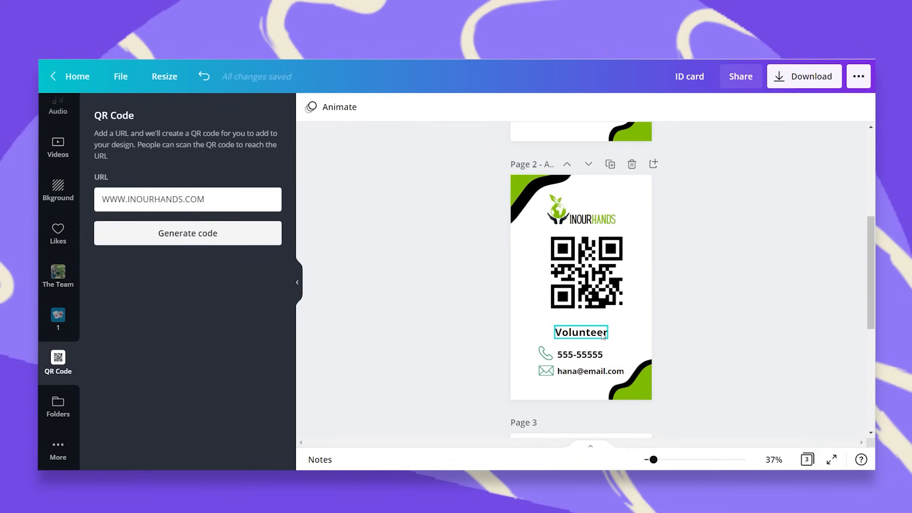
- Remove the name and Volunteer lines from the back and select the contact text boxes
click(589, 372)
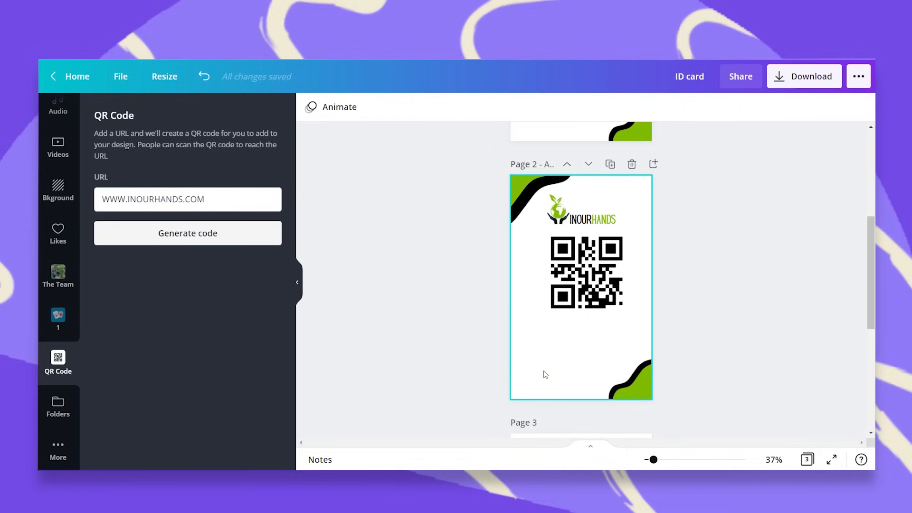
click(203, 76)
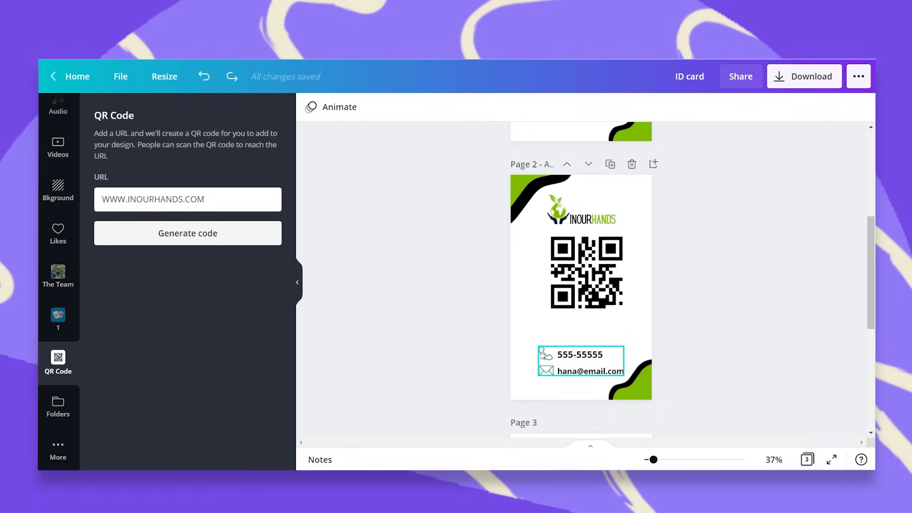
click(579, 354)
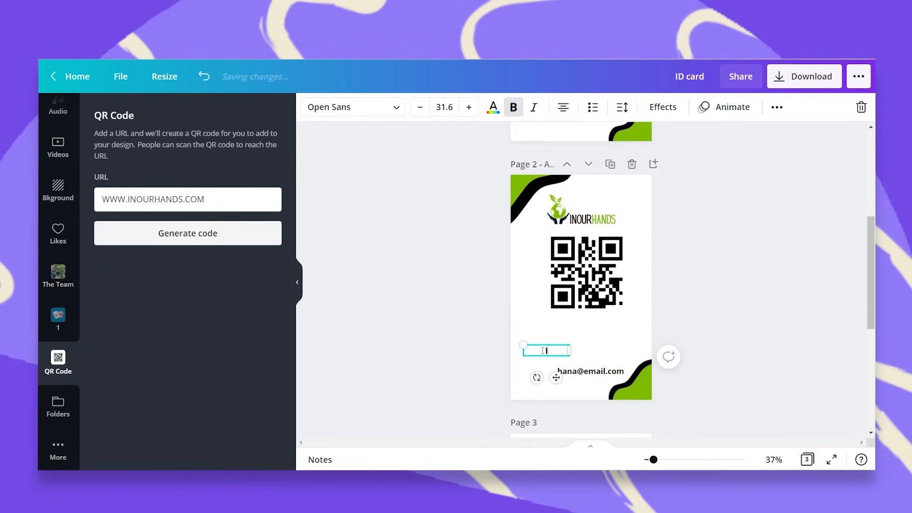
- Rewrite the contact lines as Issued 01/03/2021 and Valid 31/12/2021
text(Issued)
text(01/03/2021)
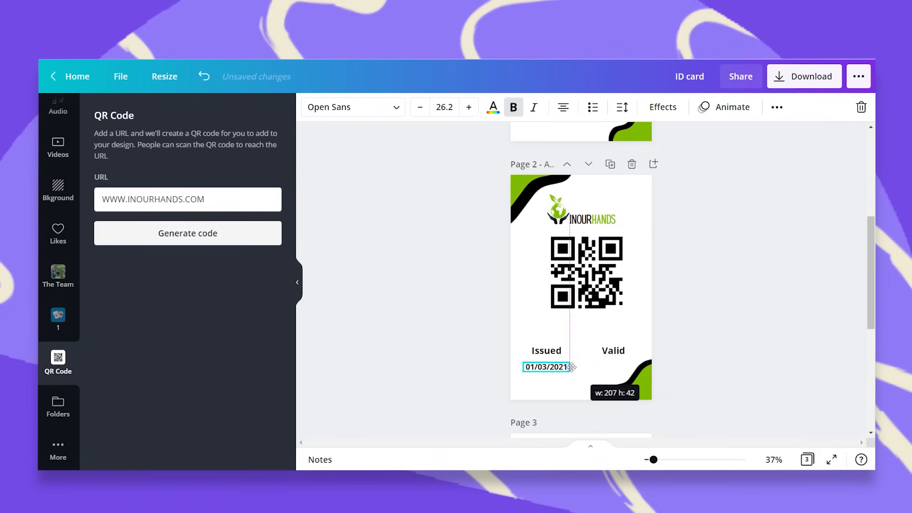
click(778, 108)
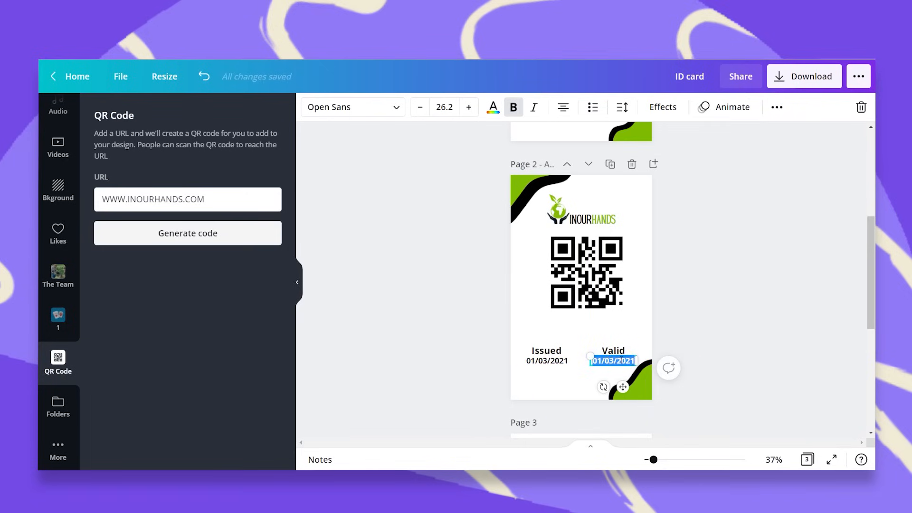
text(31/12/2)
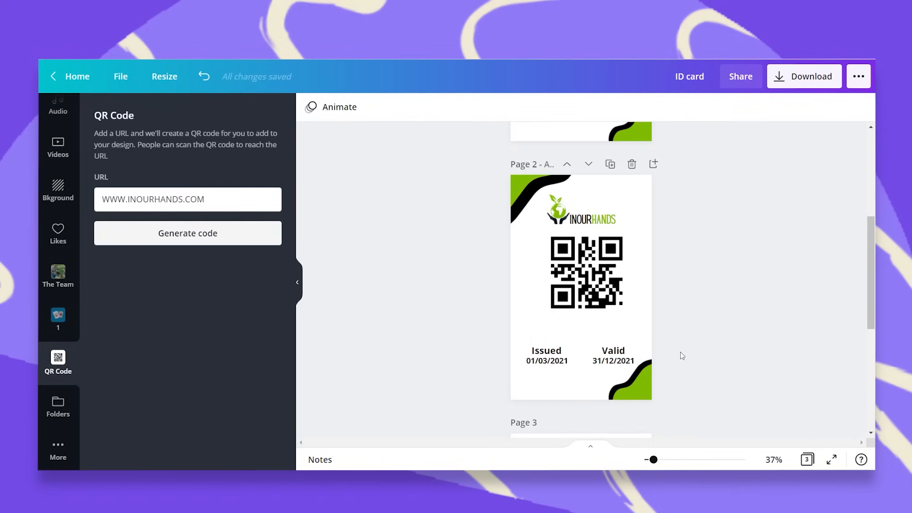
- Group the Issued and Valid date blocks together
click(586, 273)
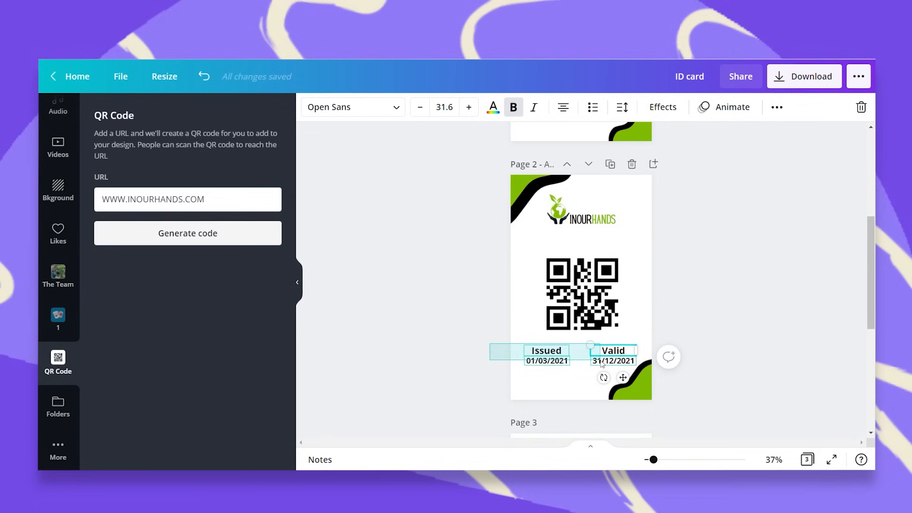
click(611, 135)
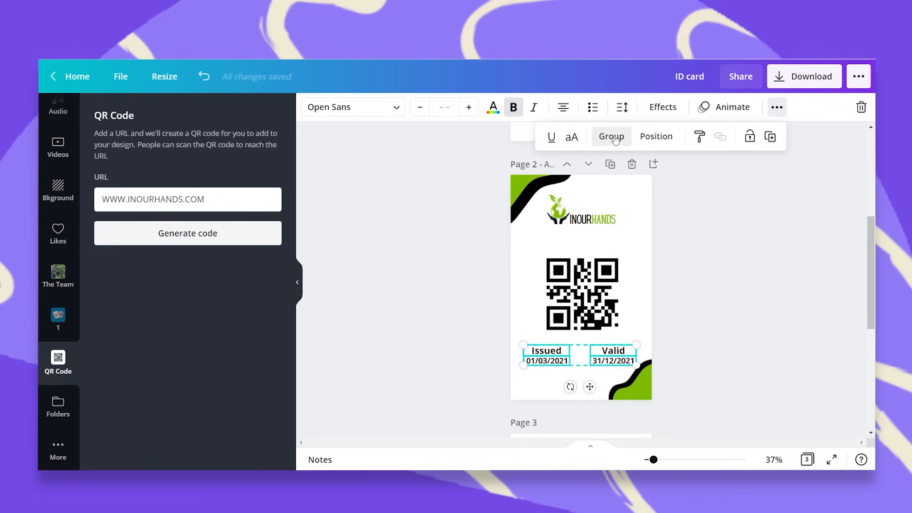
click(611, 136)
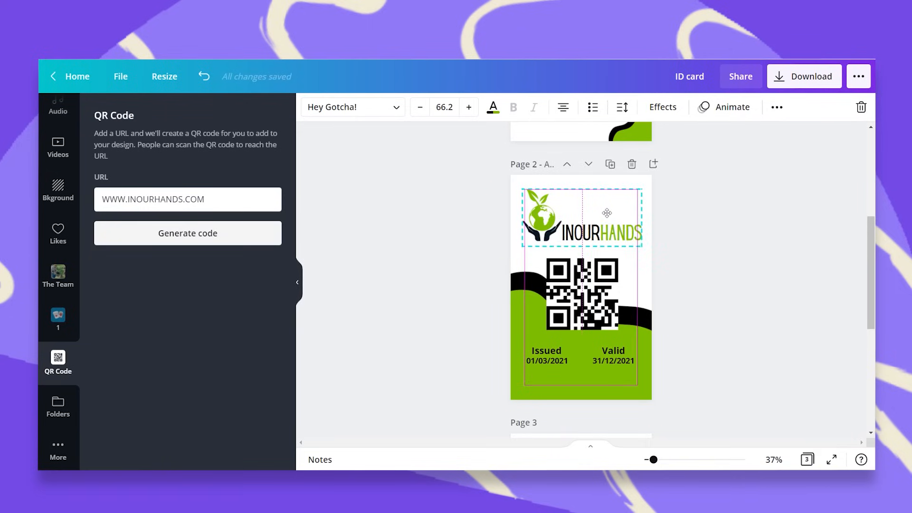
- Enlarge the logo, arrange green waves behind the QR code, and recolour the front icons green
click(775, 107)
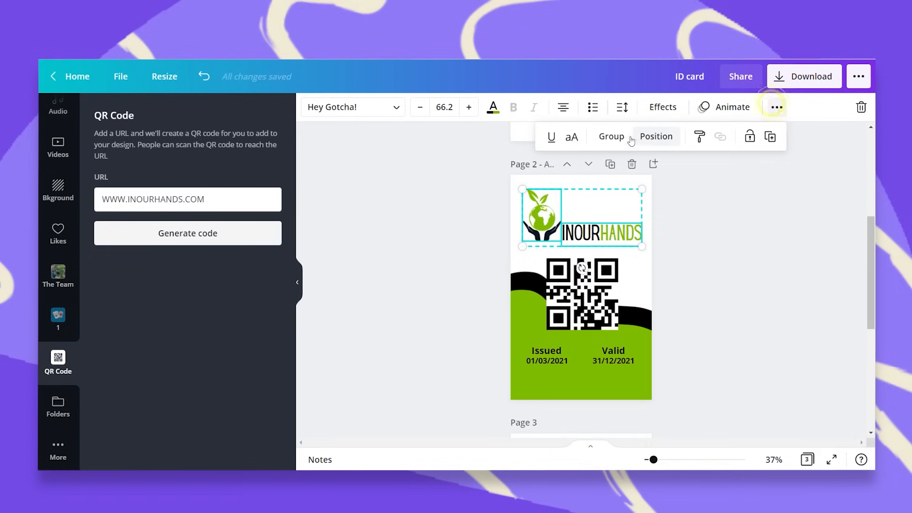
click(657, 136)
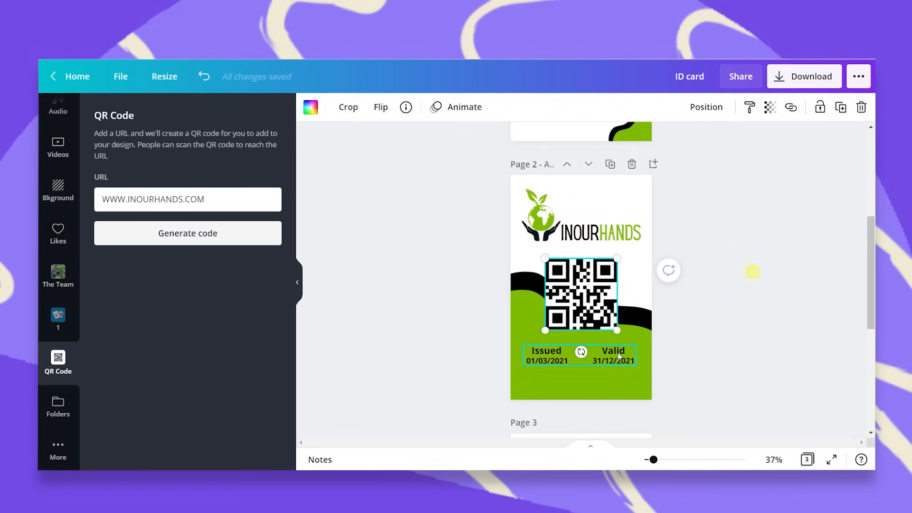
click(613, 360)
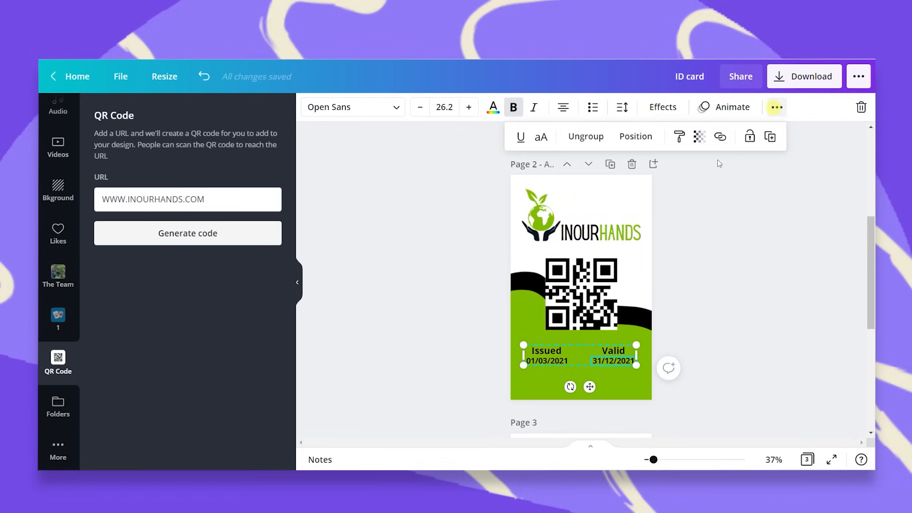
click(635, 136)
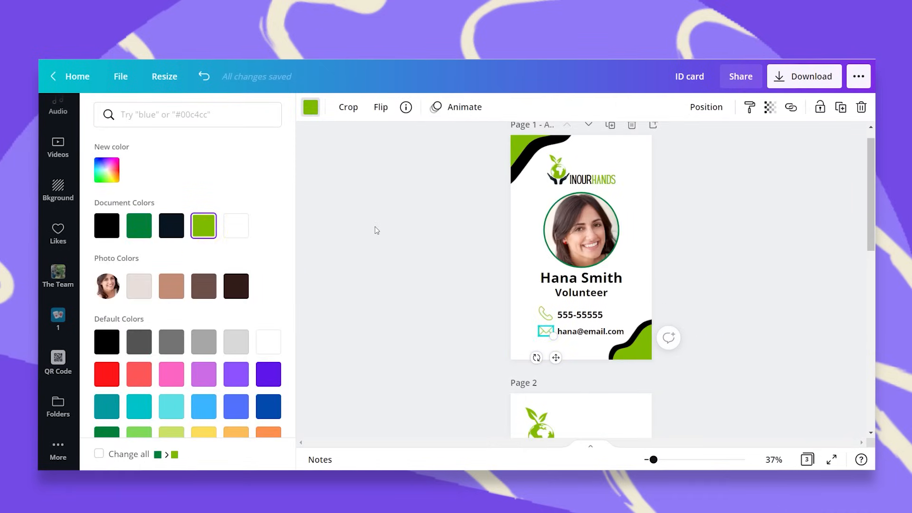
click(58, 362)
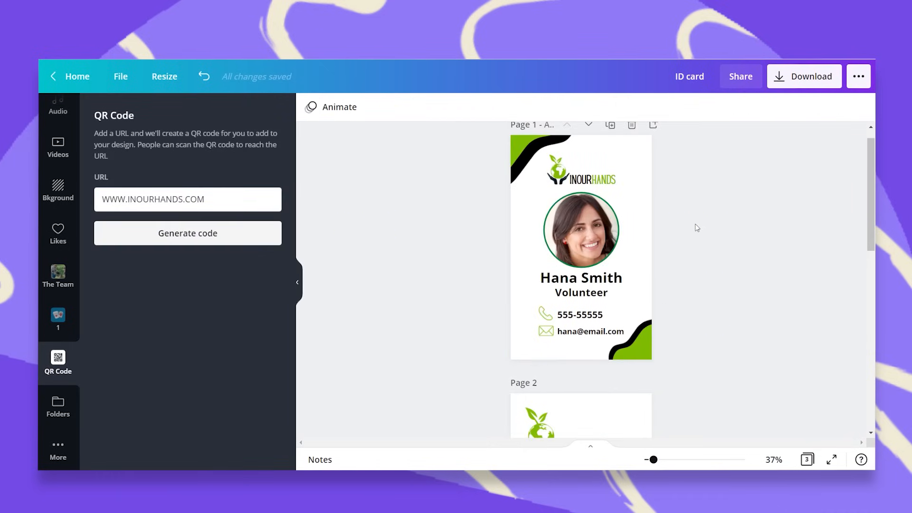
- Show the margin guides on the ID card via the File menu
scroll(down, 3)
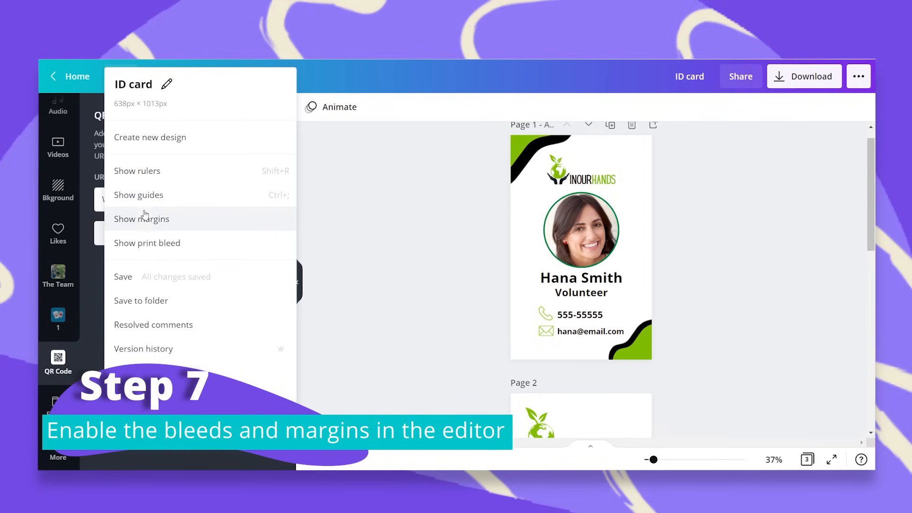
click(142, 218)
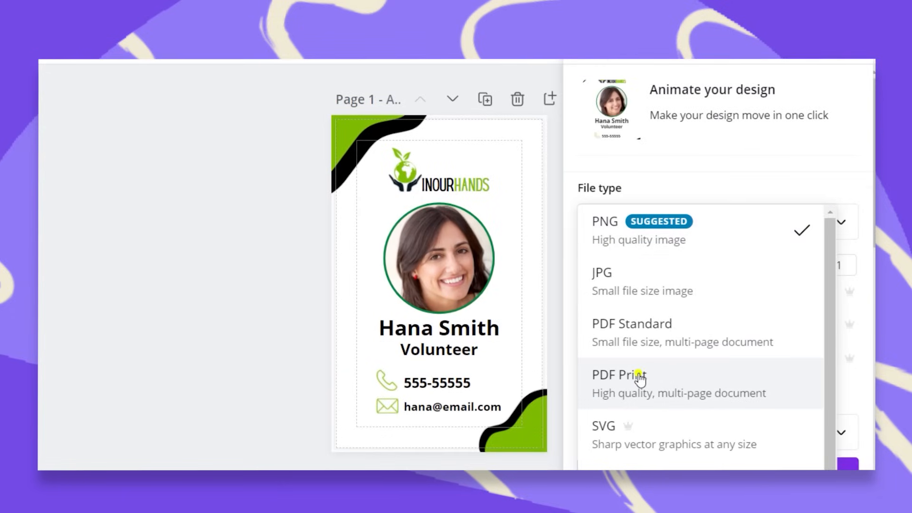
- Export pages 1 and 2 as a PDF Print file with crop marks and bleed
click(619, 374)
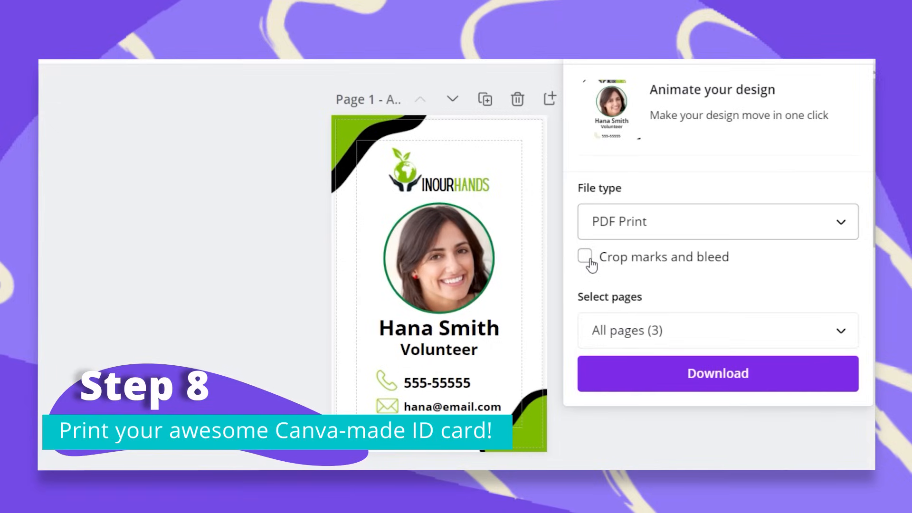
click(584, 257)
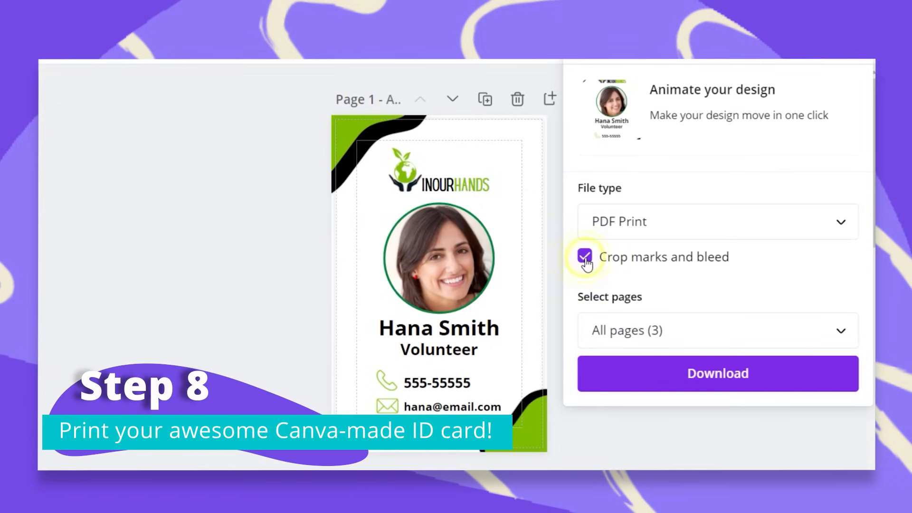
click(718, 331)
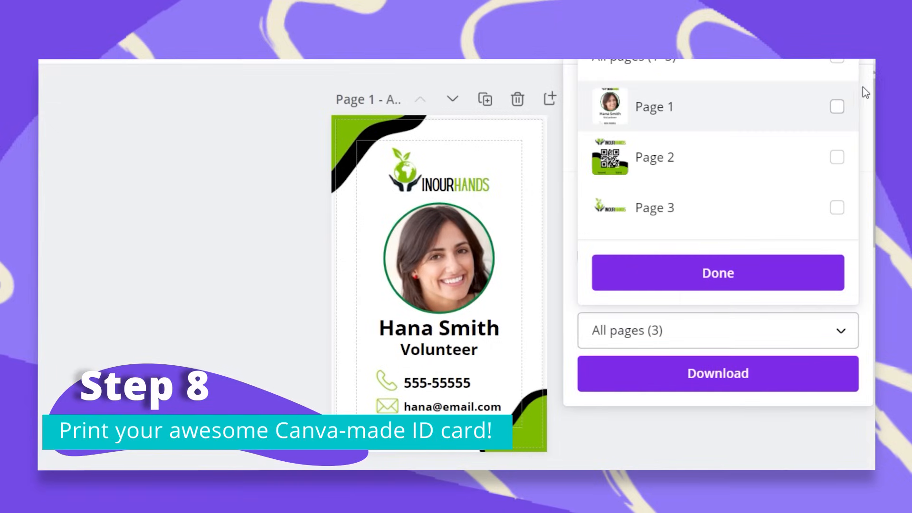
click(835, 157)
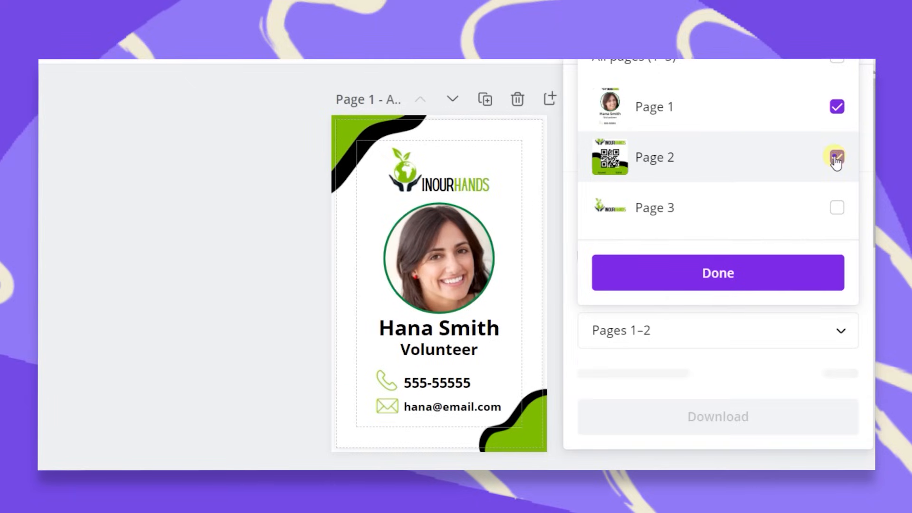
click(717, 272)
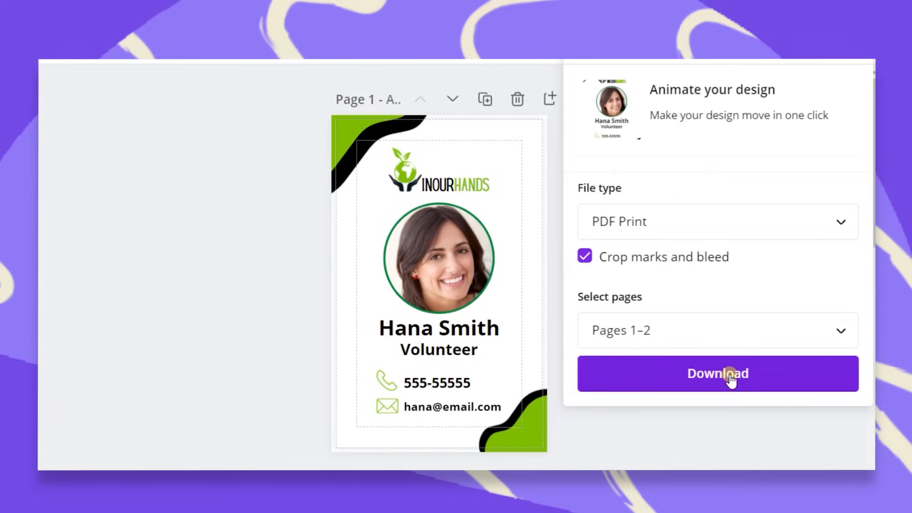
click(717, 373)
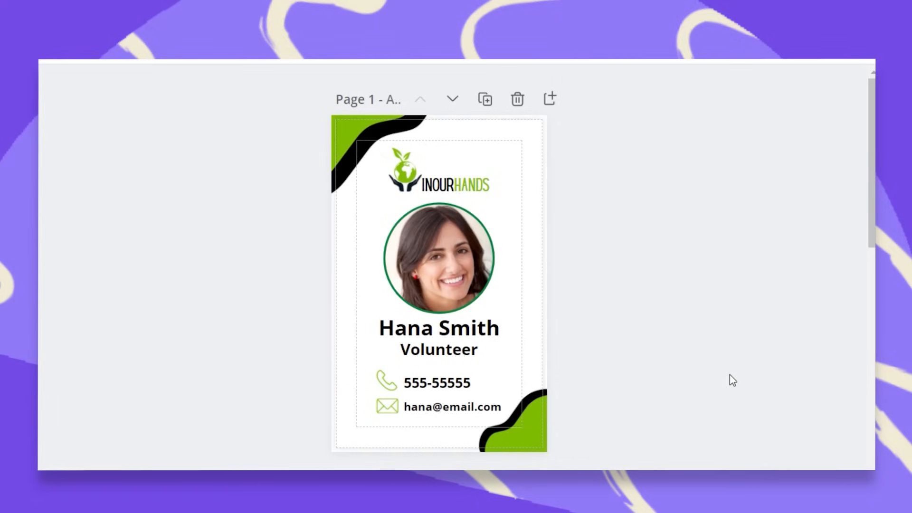